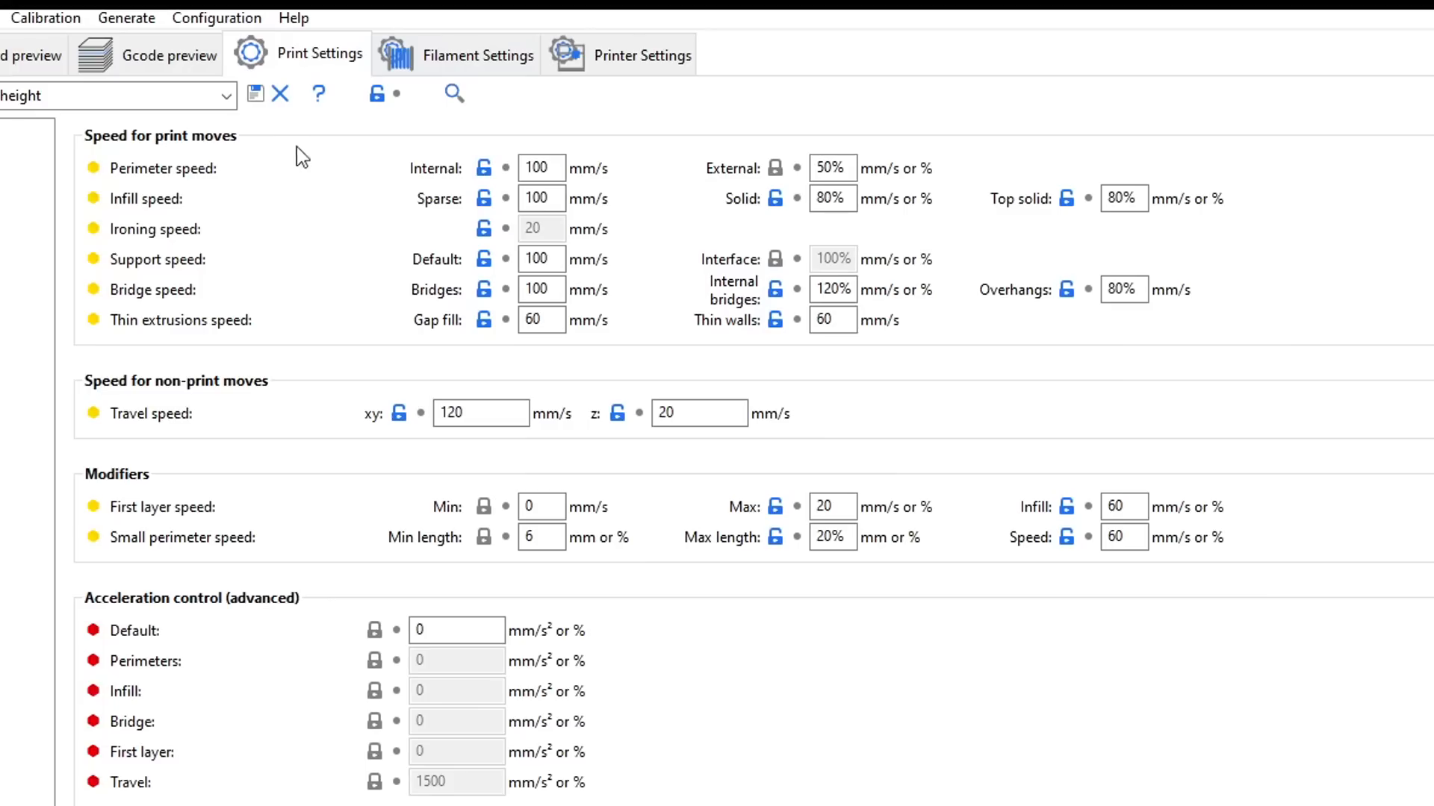
mouse_move(546, 133)
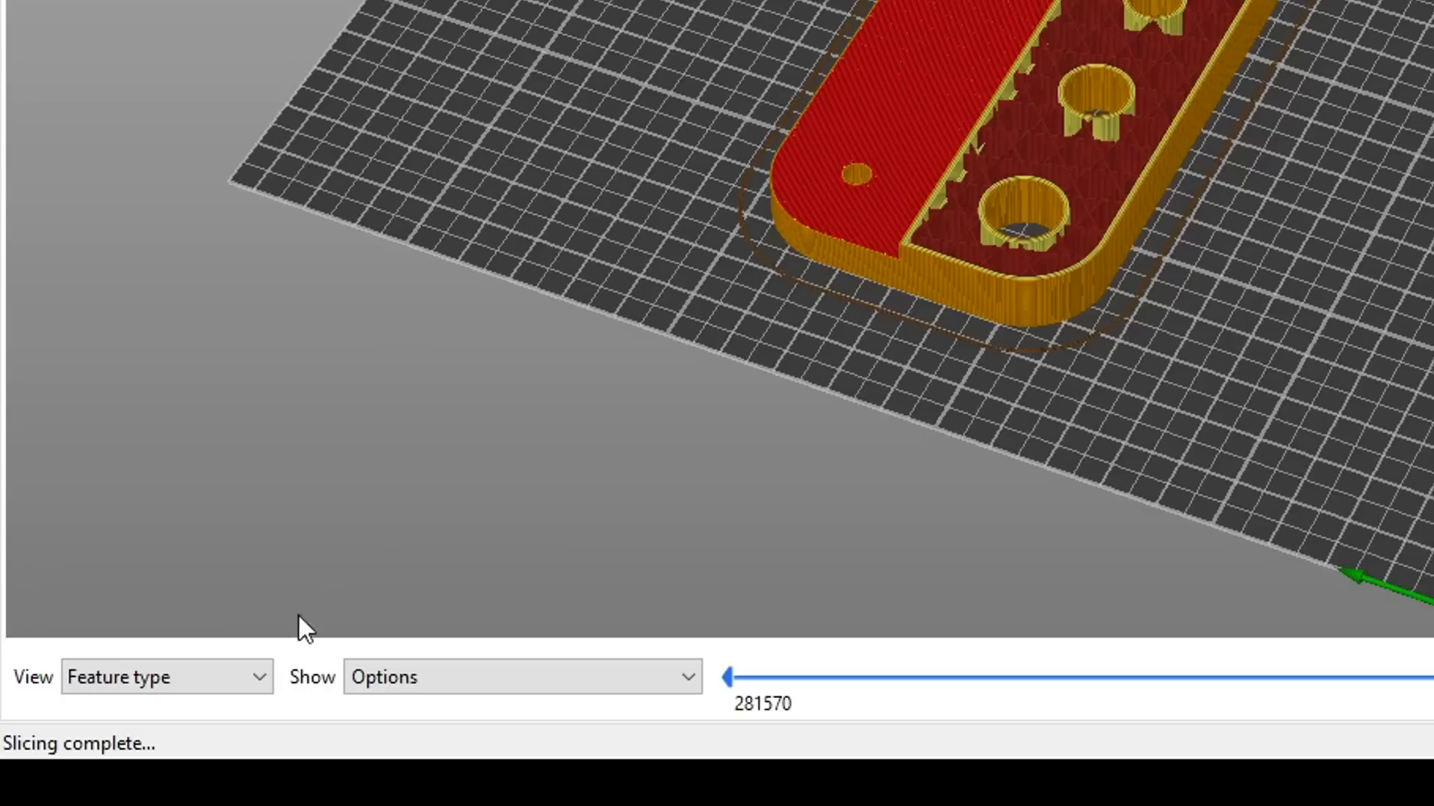
Switch the sliced calibration cube preview's color mode to Speed to show mm/s per feature.
left_click(166, 676)
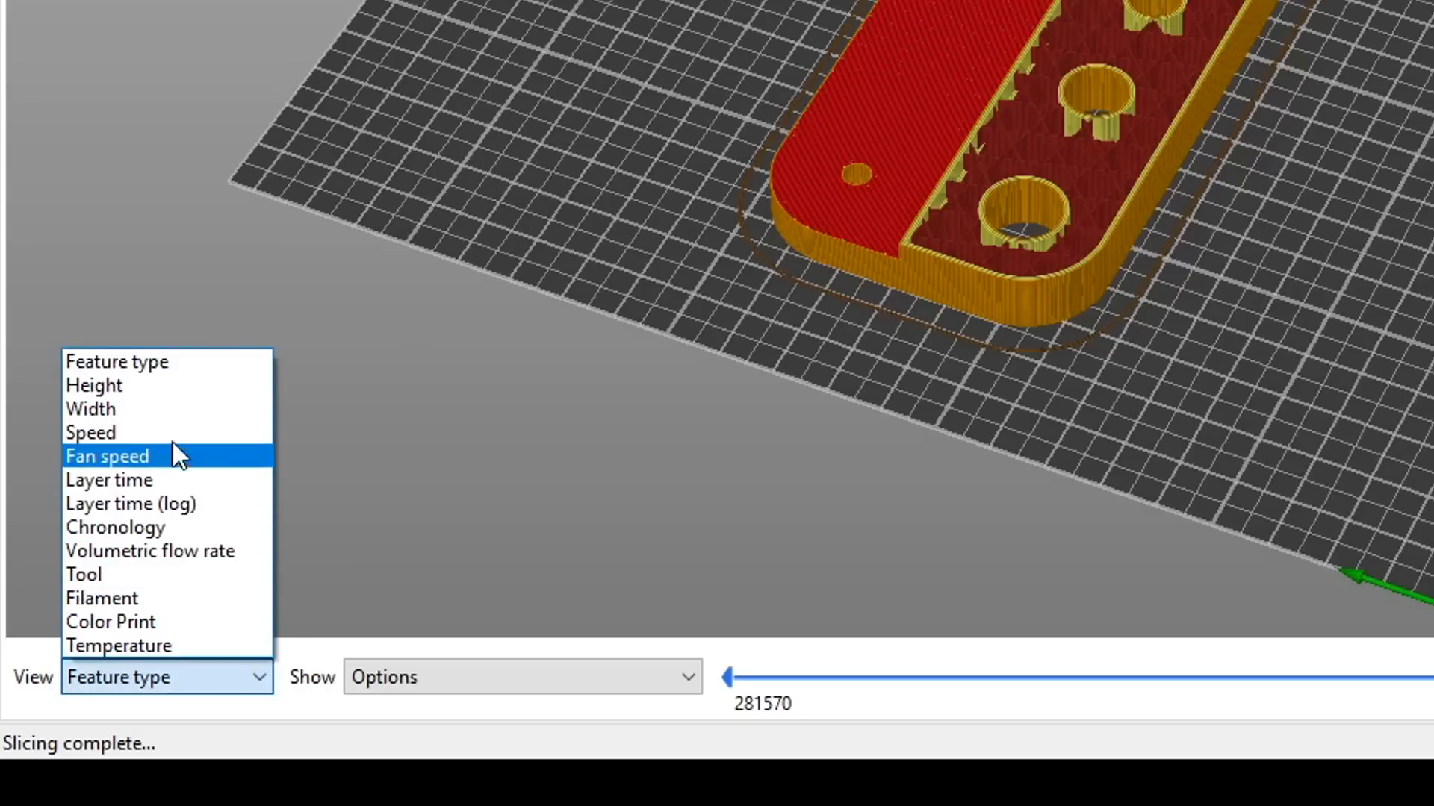
left_click(91, 433)
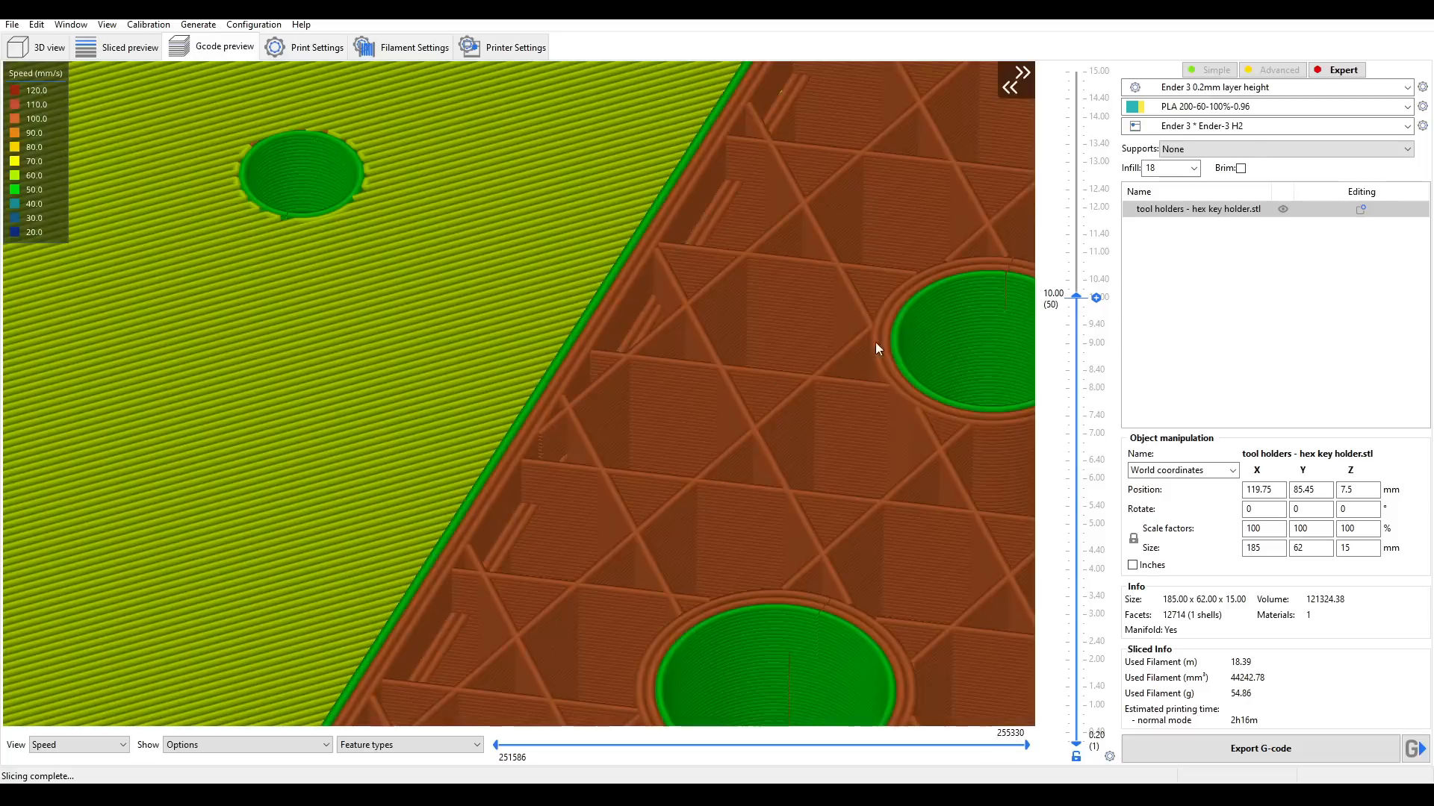
mouse_move(892, 334)
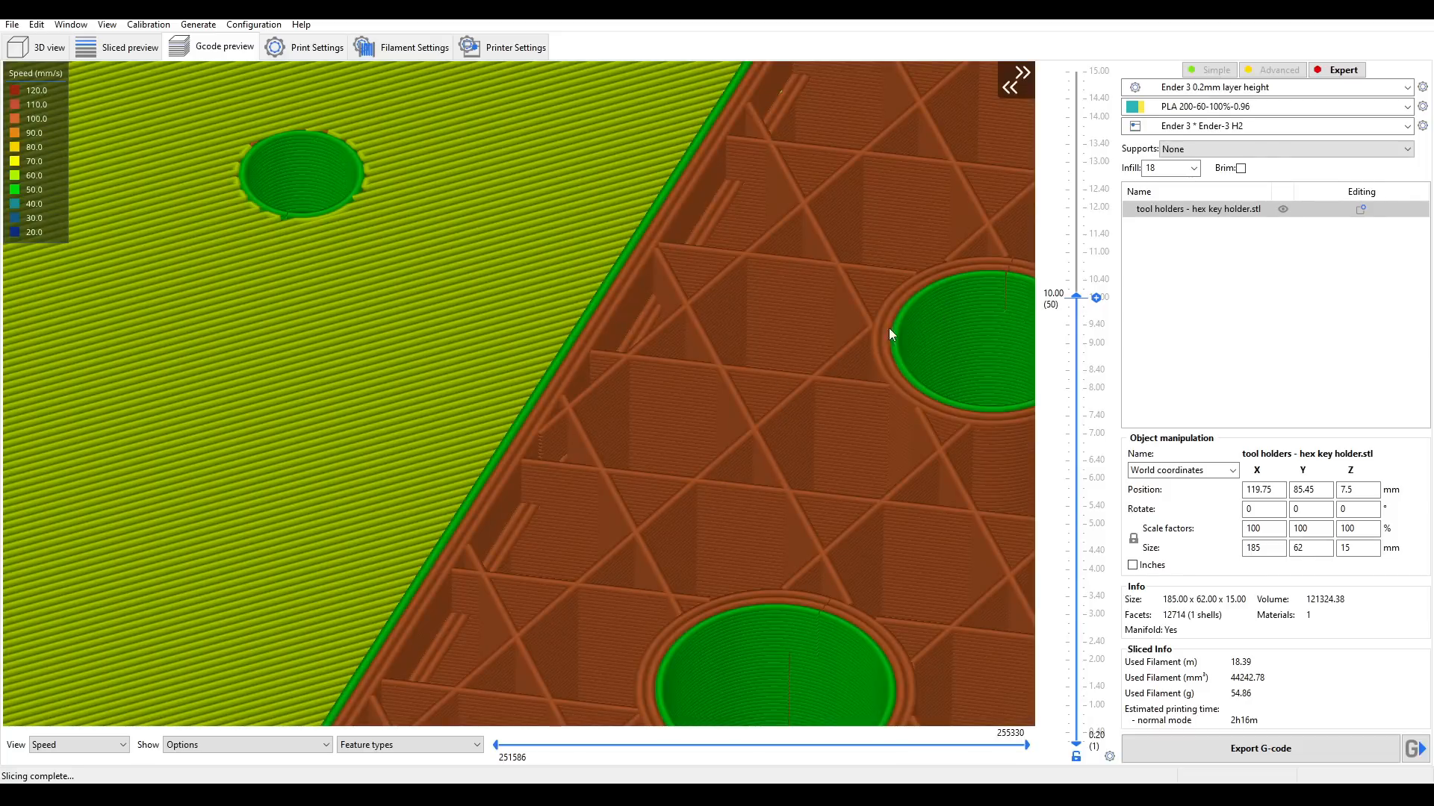
left_click(36, 47)
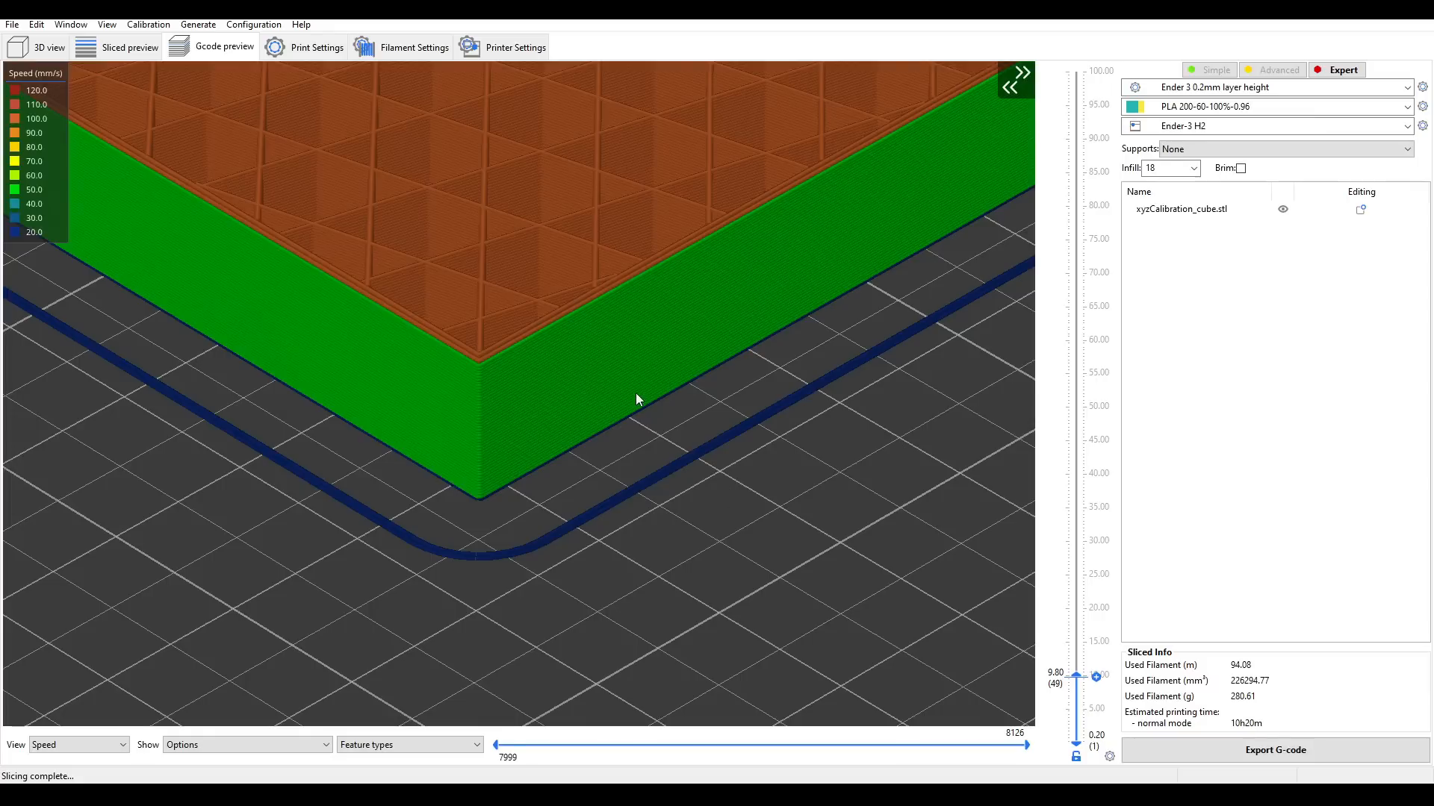
mouse_move(540, 348)
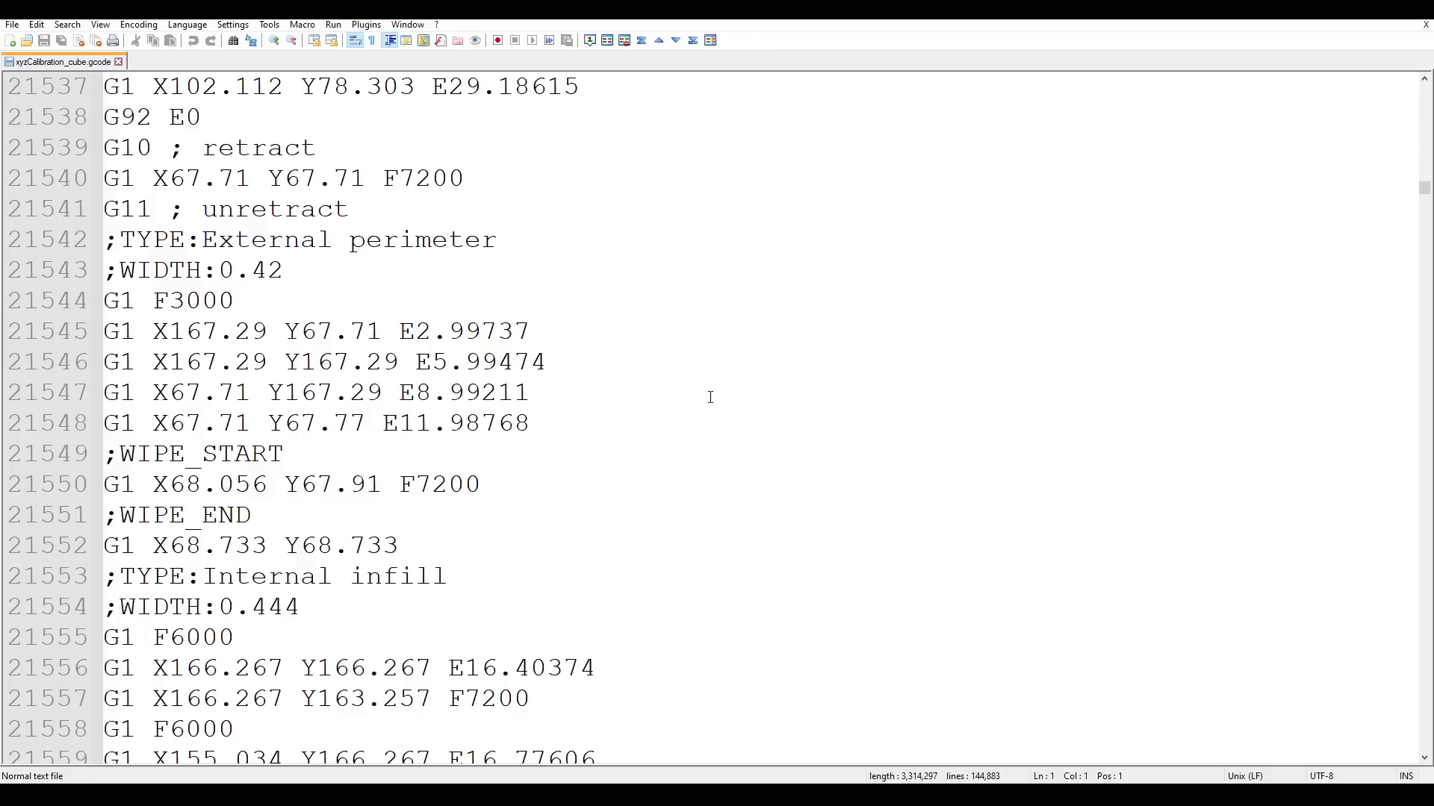
mouse_move(453, 321)
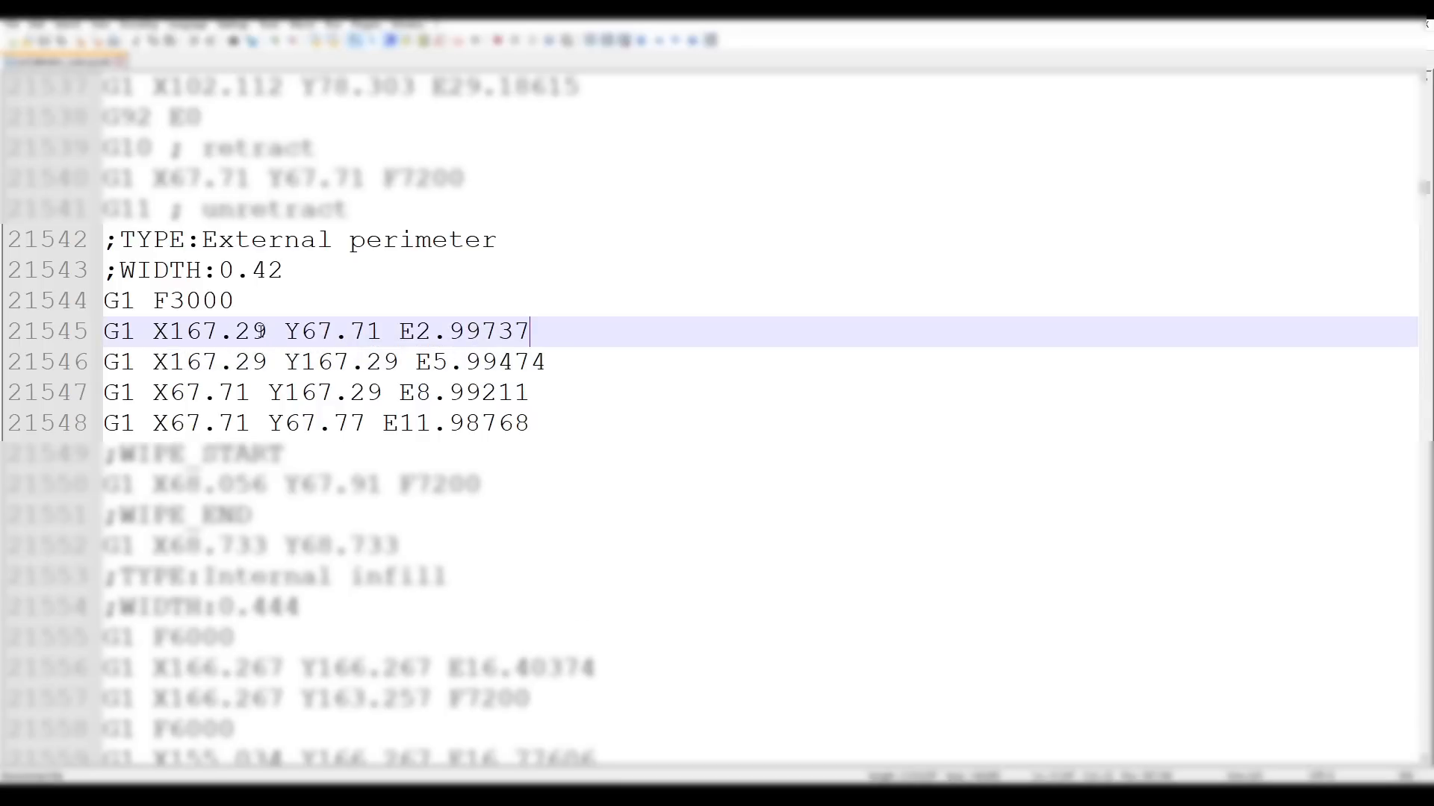
double_click(192, 301)
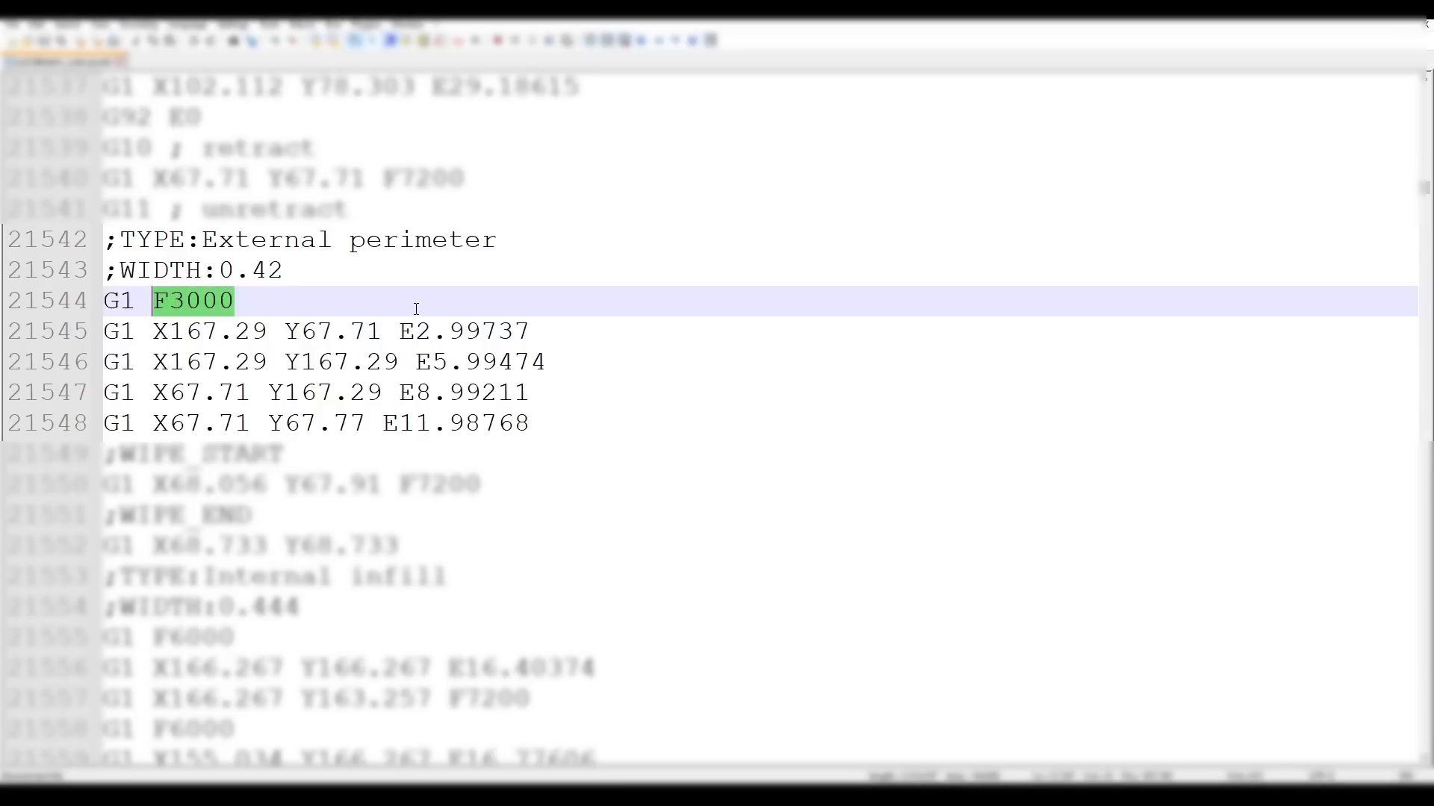
left_click(256, 301)
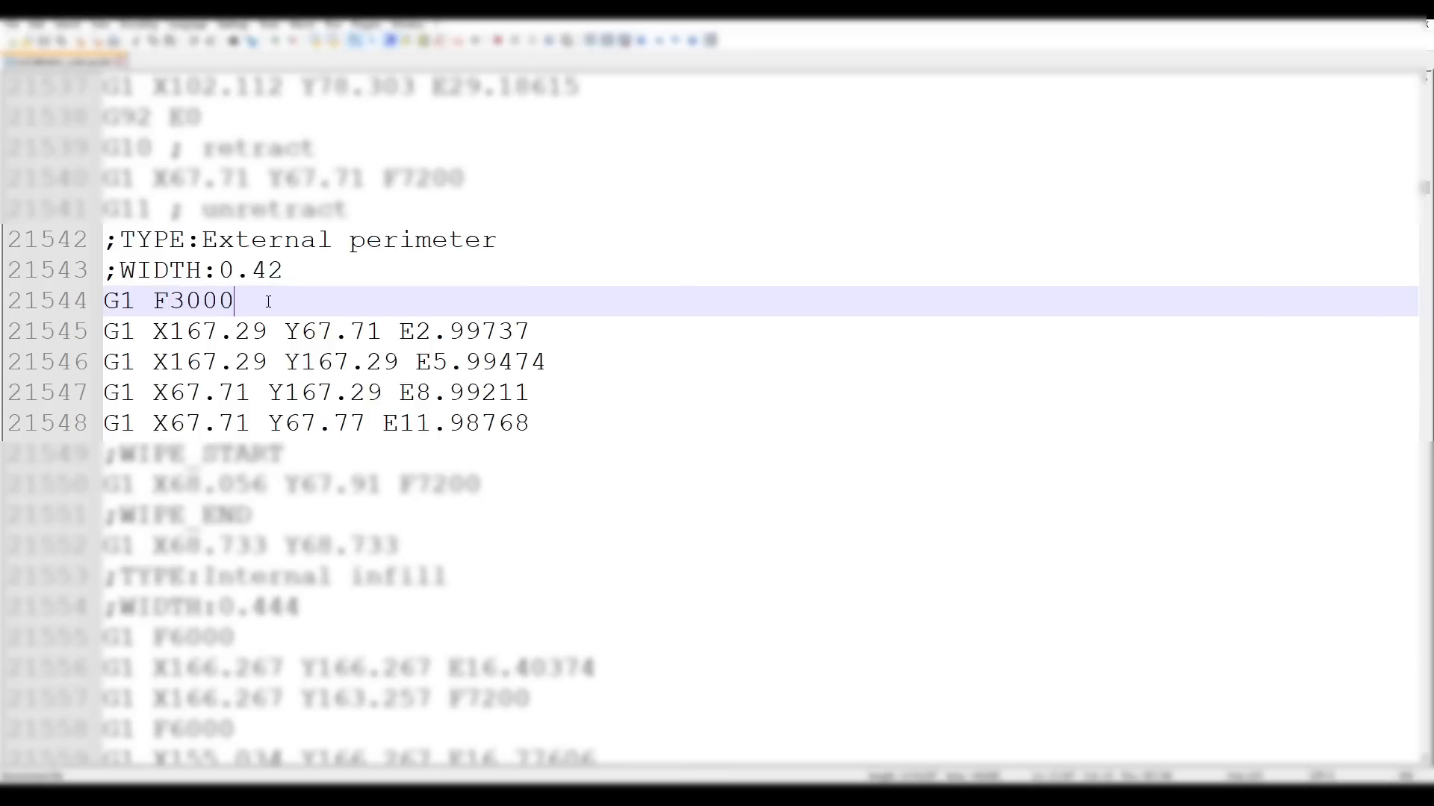
left_click(224, 46)
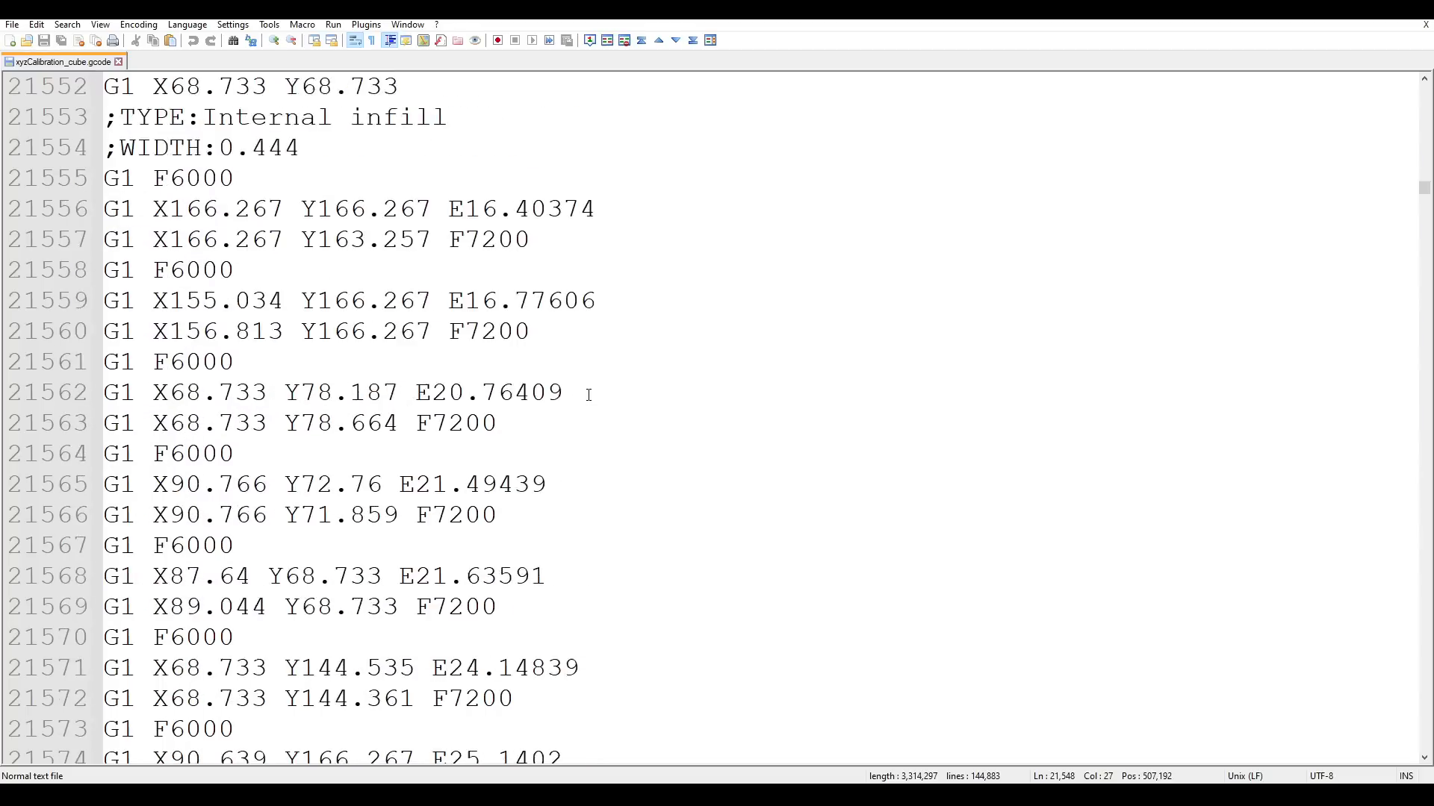
Scroll down the G-code to the infill moves to review the F7200 travel feed-rates.
scroll("down", 3)
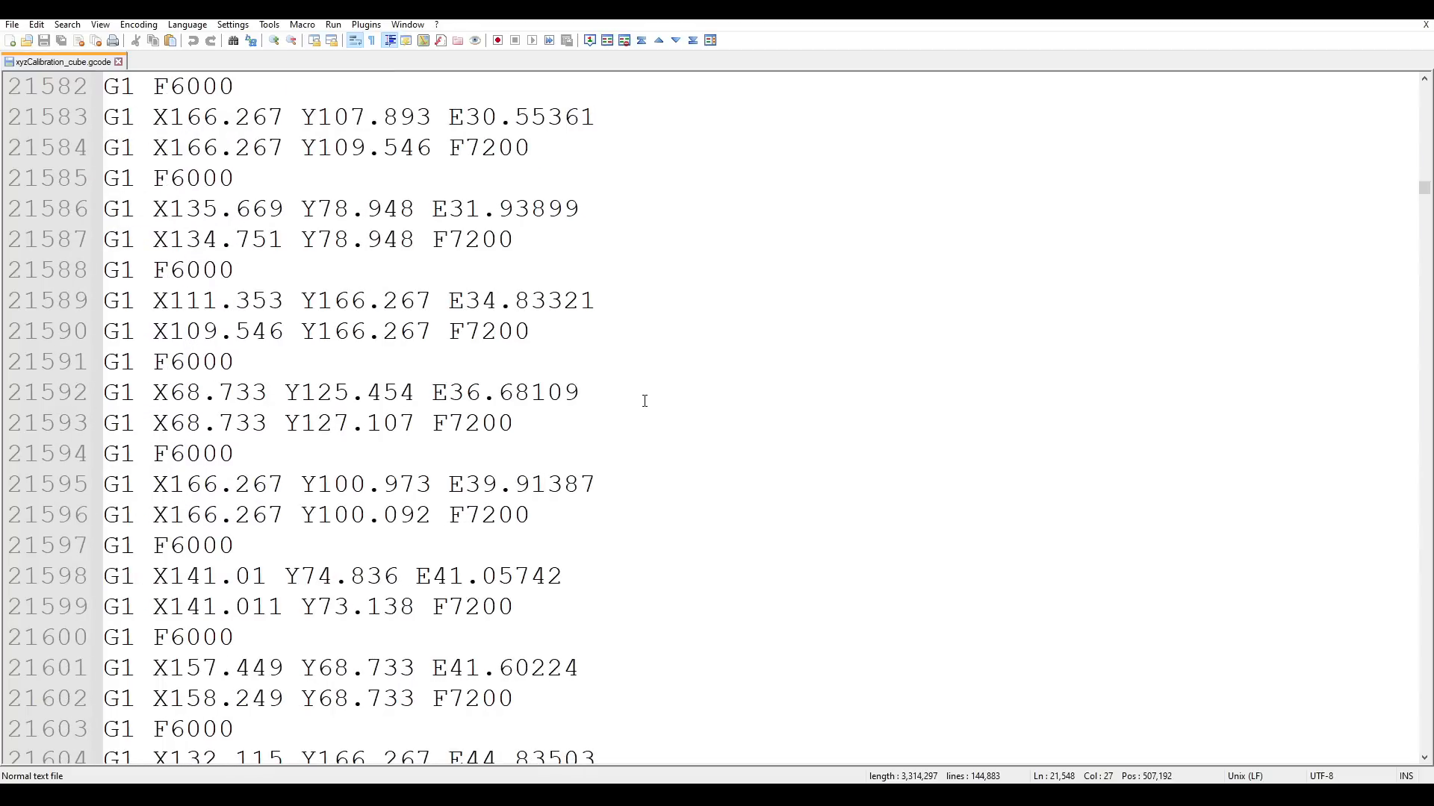
mouse_move(218, 330)
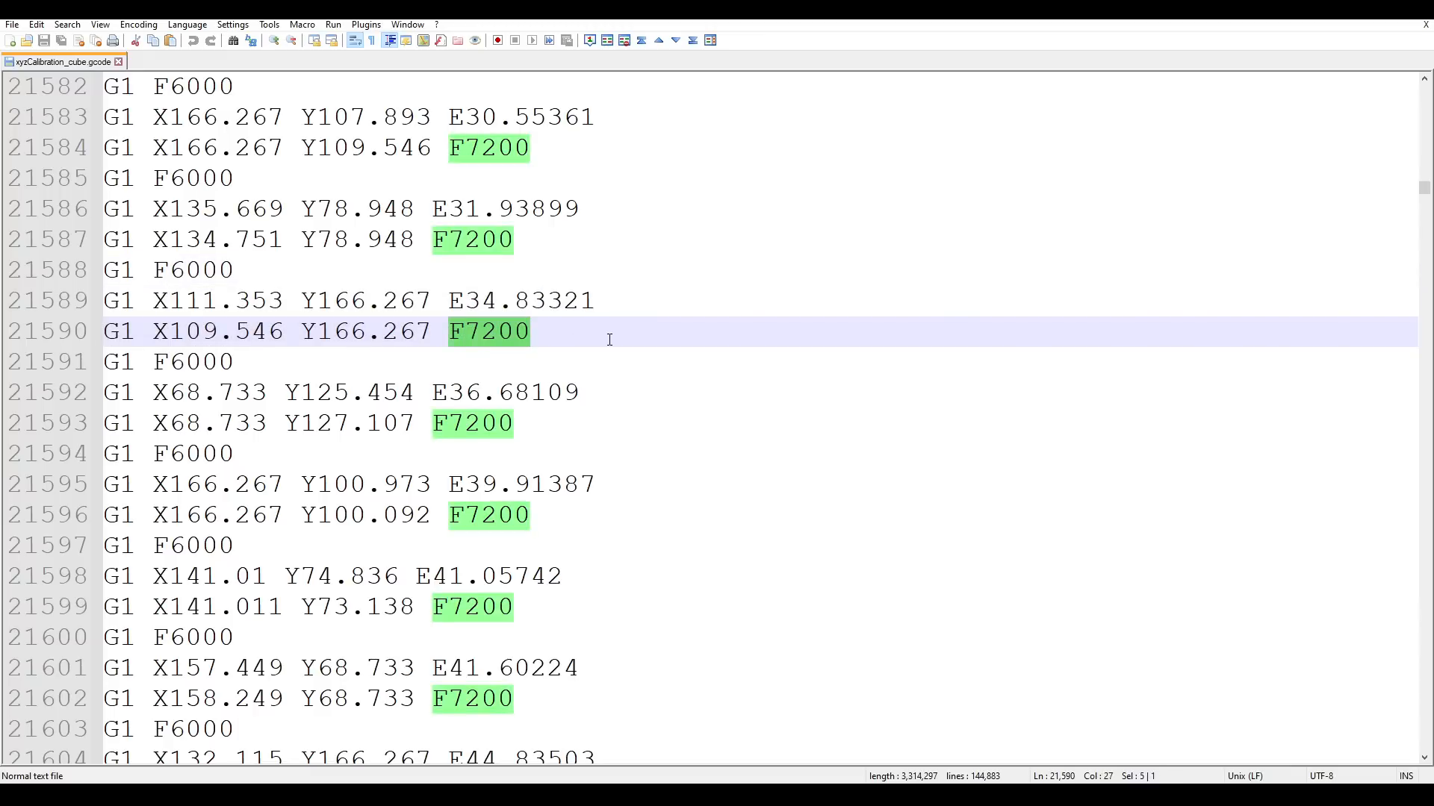
scroll("down", 3)
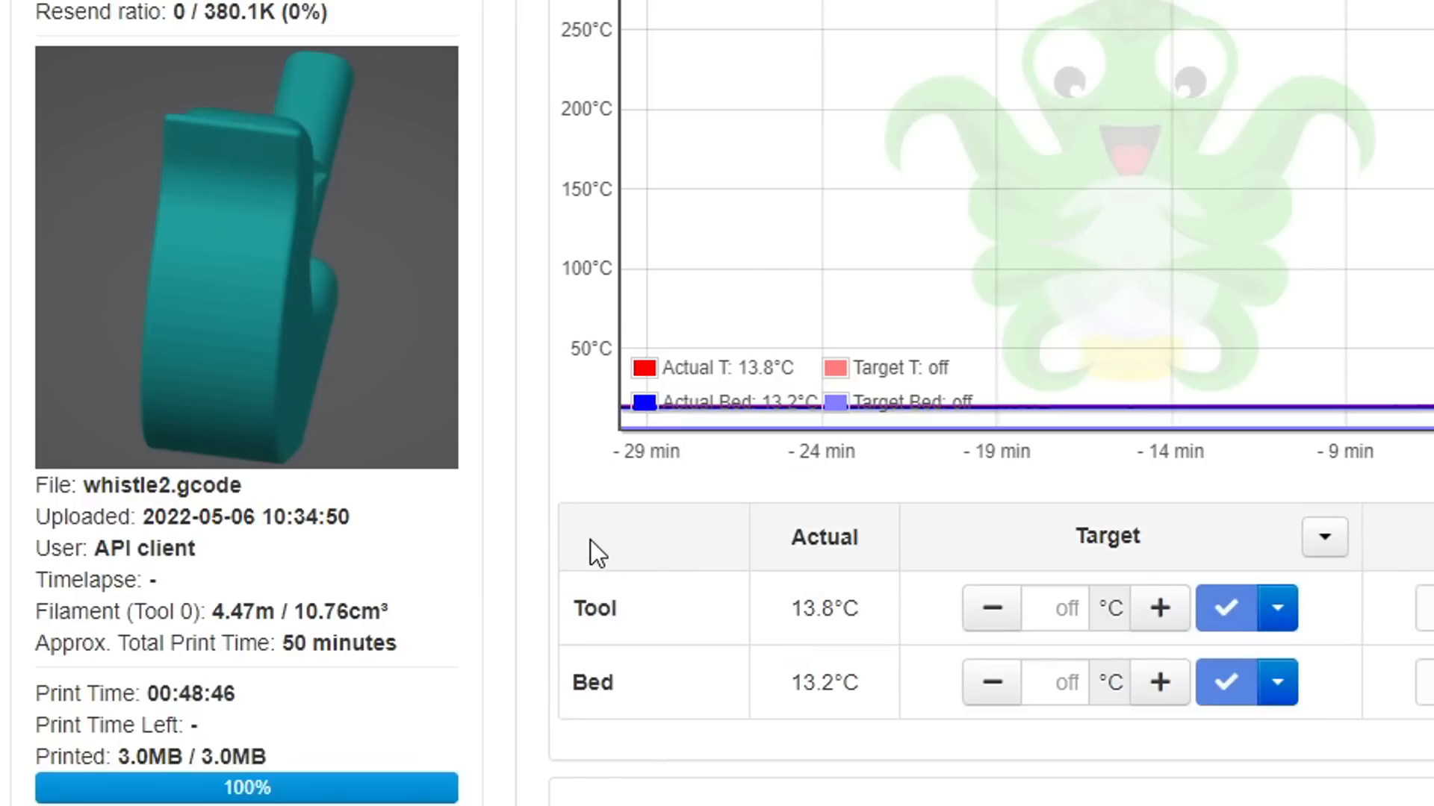
mouse_move(406, 668)
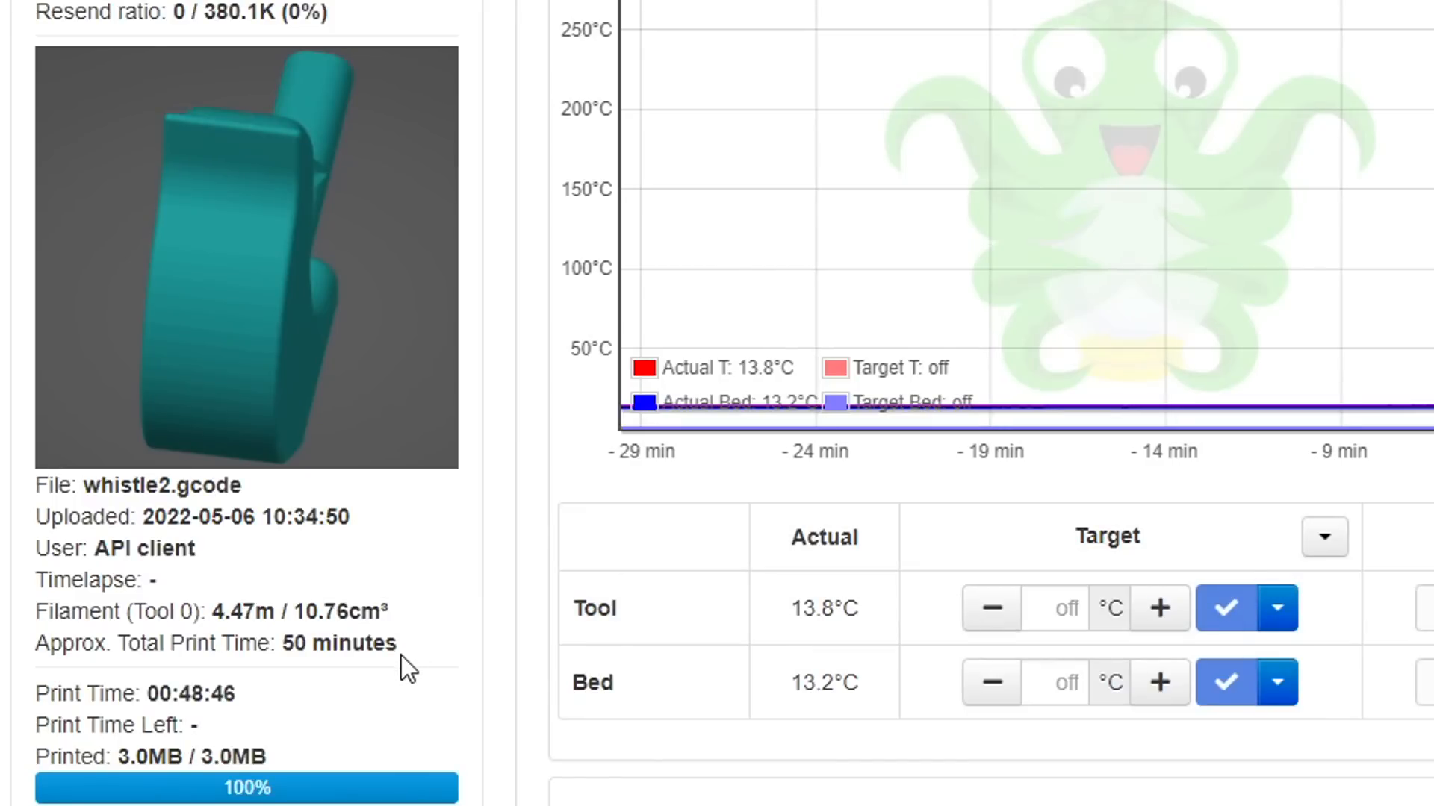